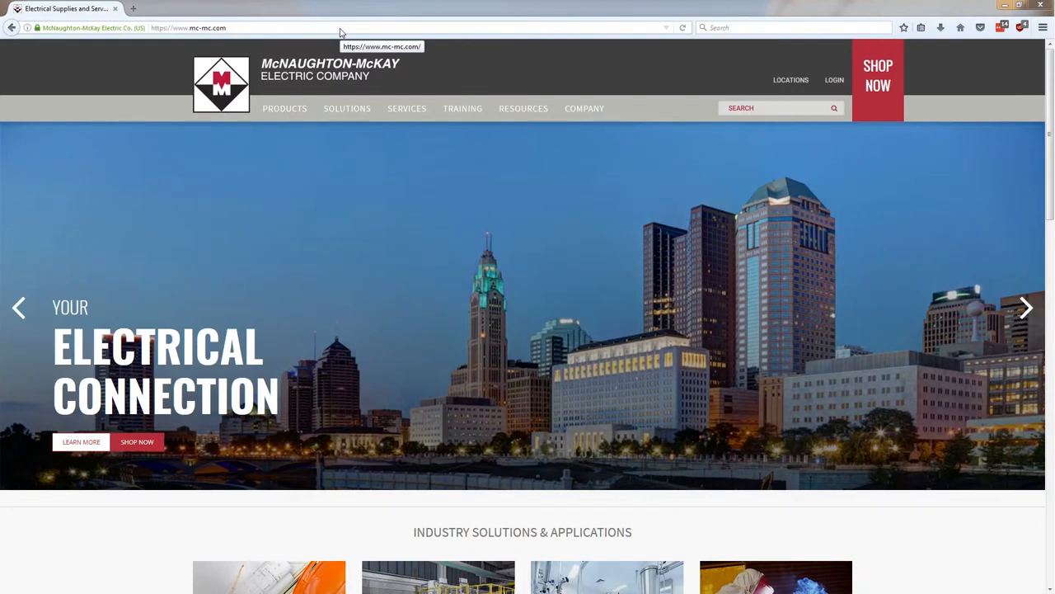
Navigate Firefox to the switch at 192.168.1.1 to reach the Device Manager login page.
left_click(320, 26)
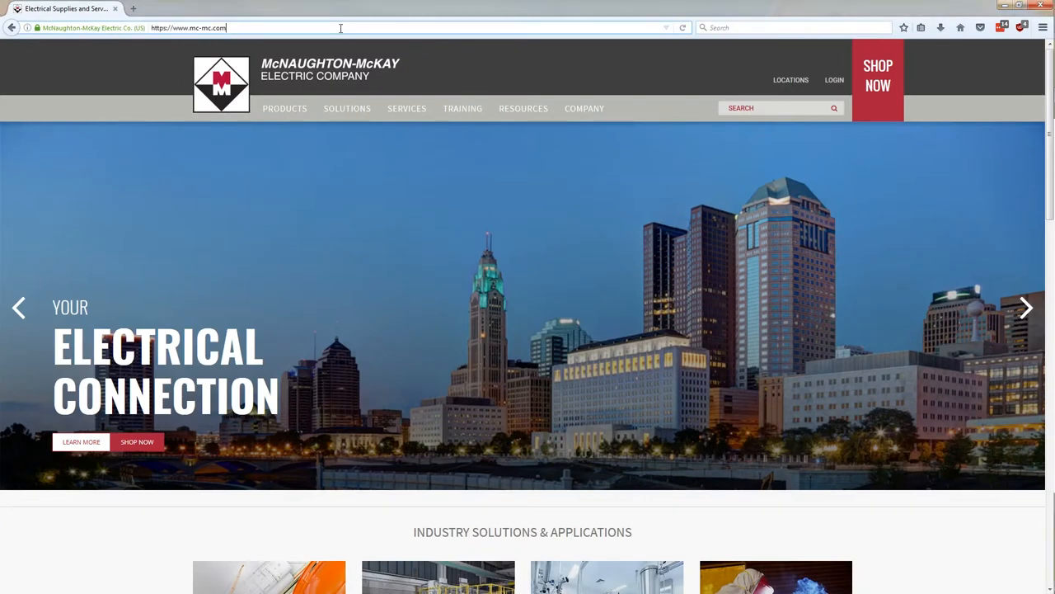
triple_click(194, 26)
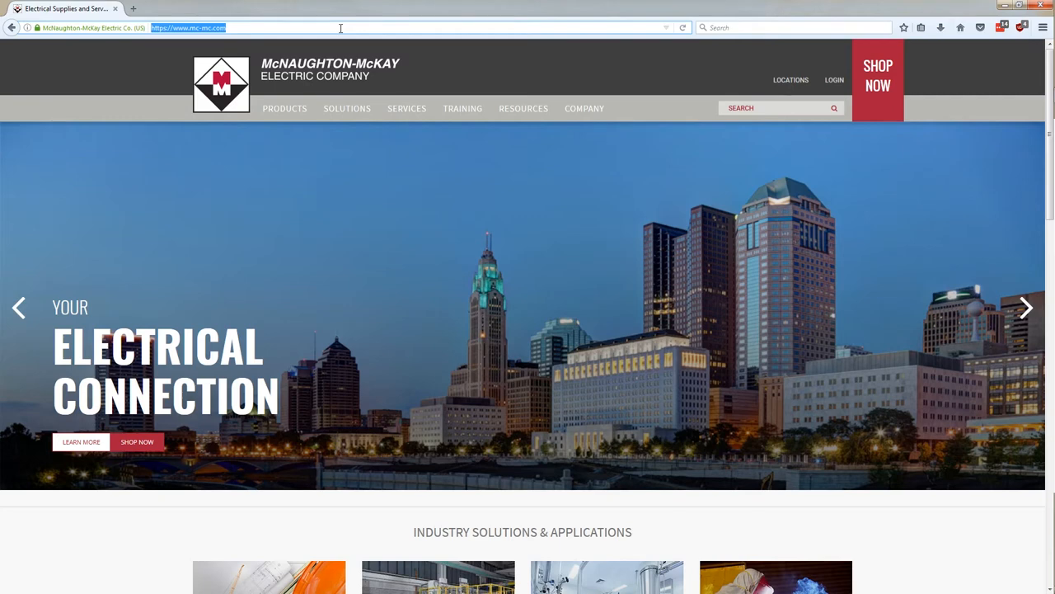
type("192.168.1.128.252")
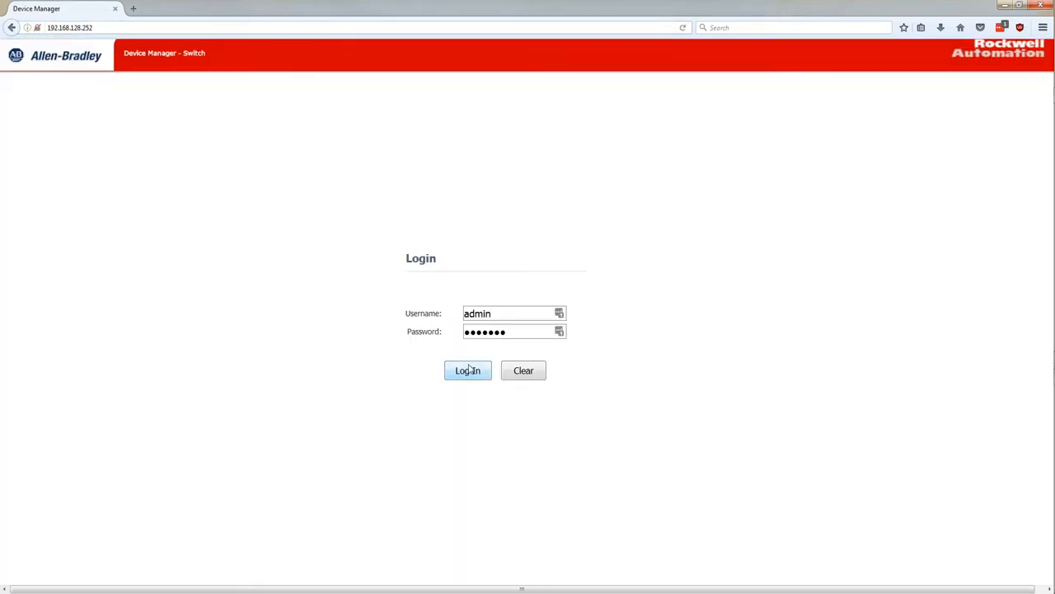
Log in as admin to the switch dashboard and bring up the Configure menu.
left_click(468, 370)
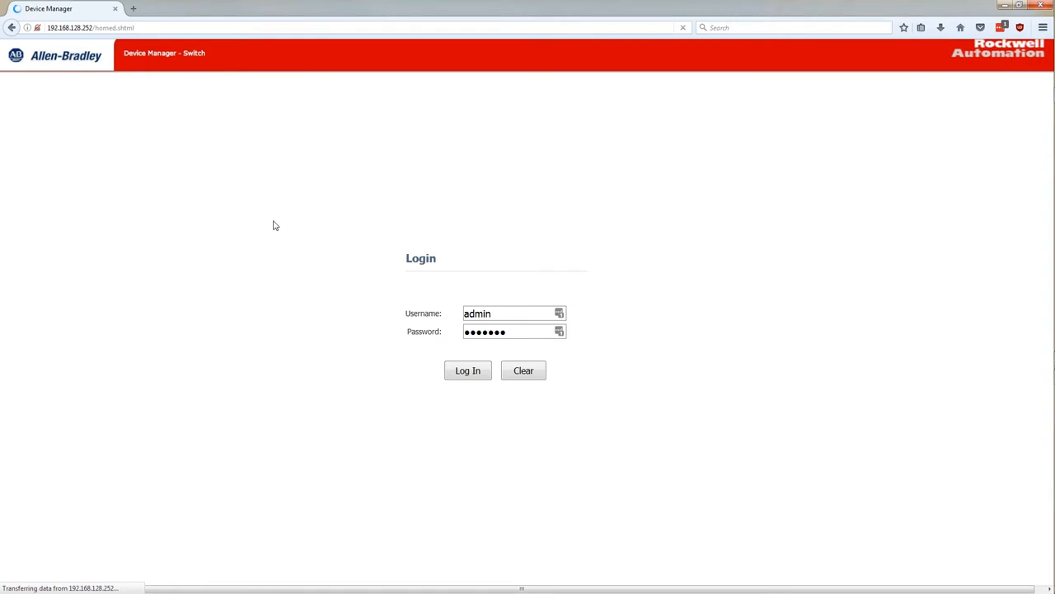
left_click(468, 369)
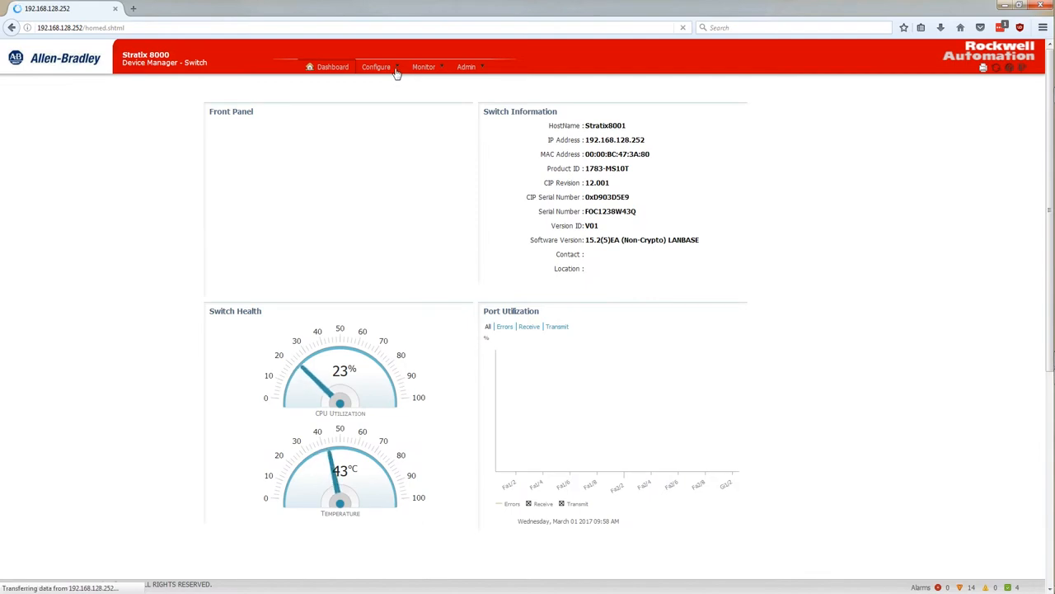
left_click(383, 66)
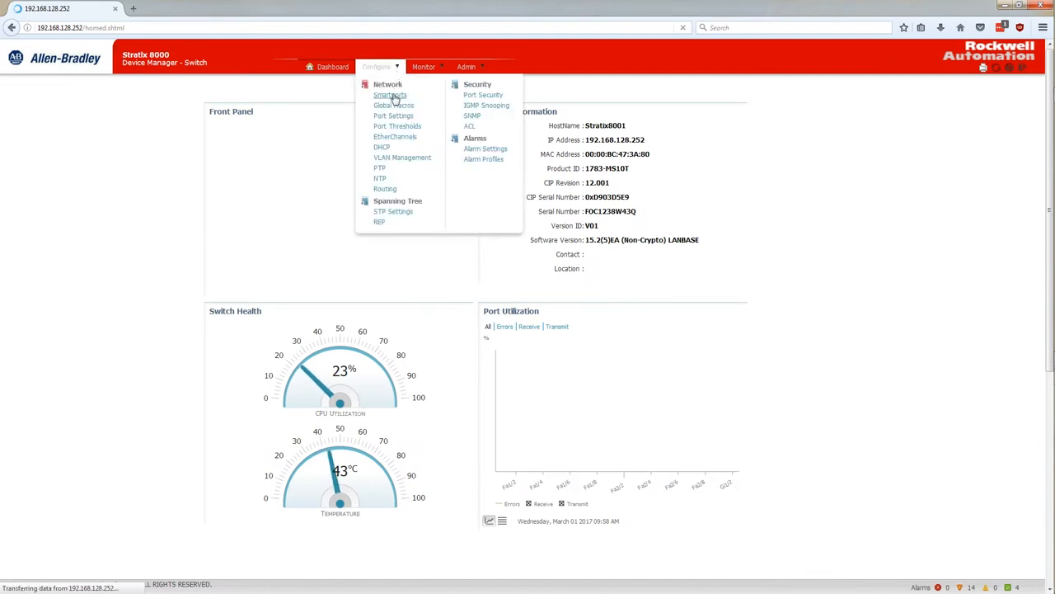
Show the Smartports page listing all ports with role None.
left_click(391, 94)
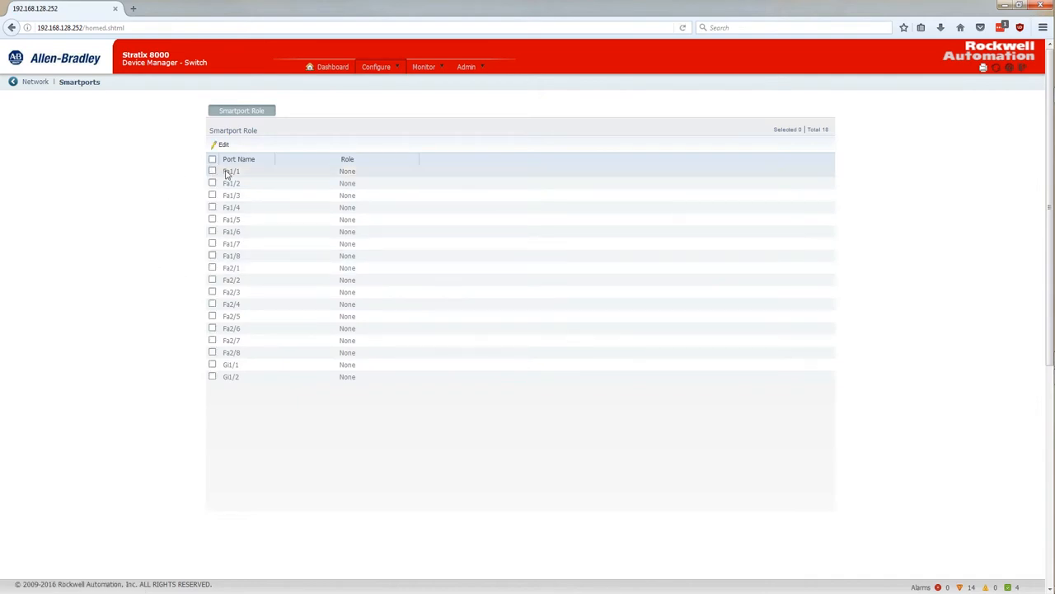
mouse_move(230, 267)
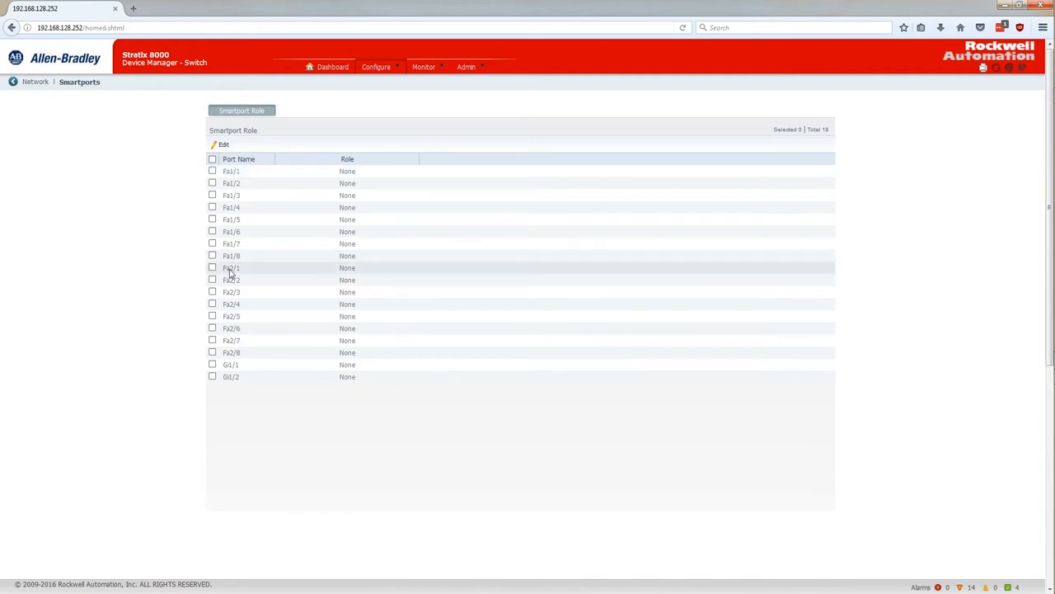
mouse_move(146, 346)
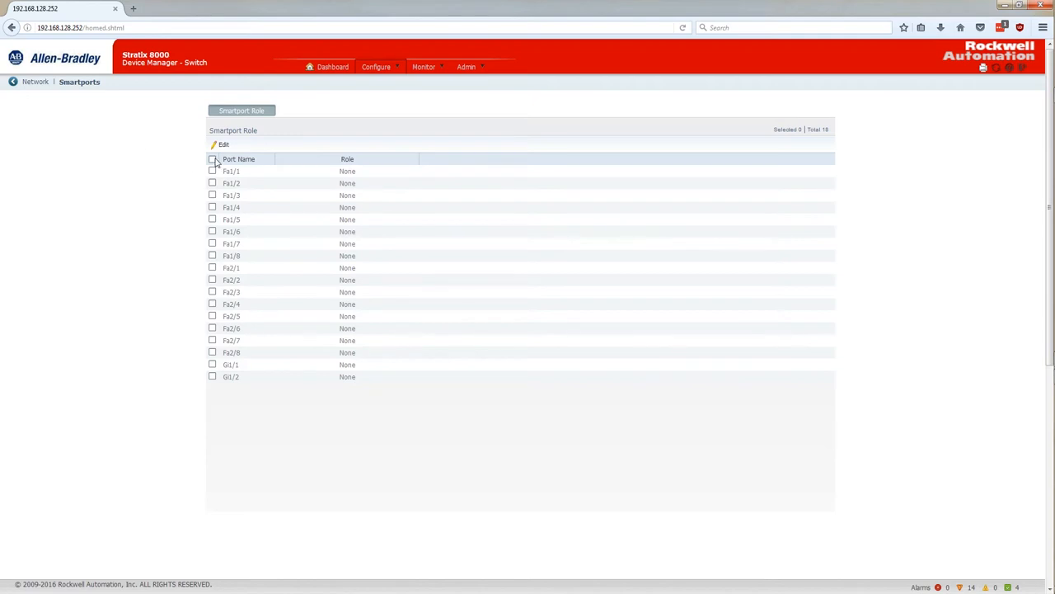
Assign the Multiport Automation Device role to all selected ports, acknowledging the management port warning.
left_click(211, 158)
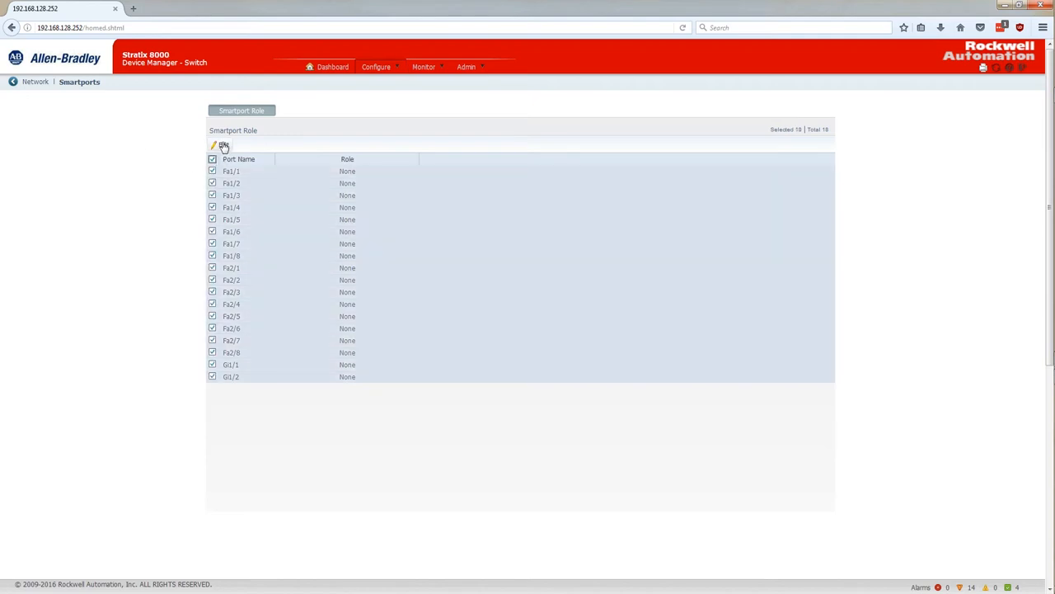
left_click(220, 145)
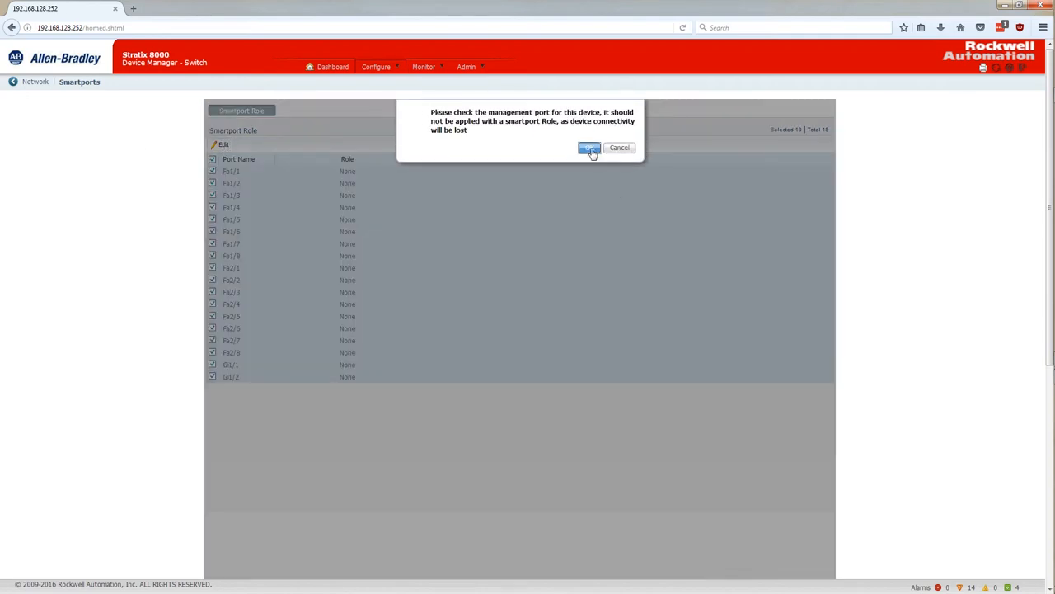
left_click(591, 149)
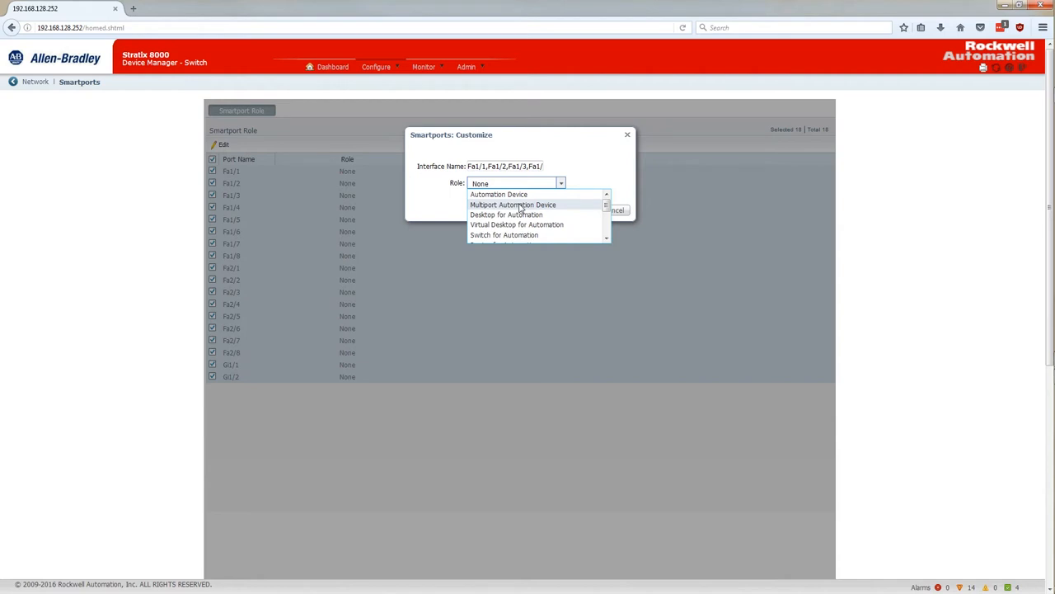
left_click(513, 204)
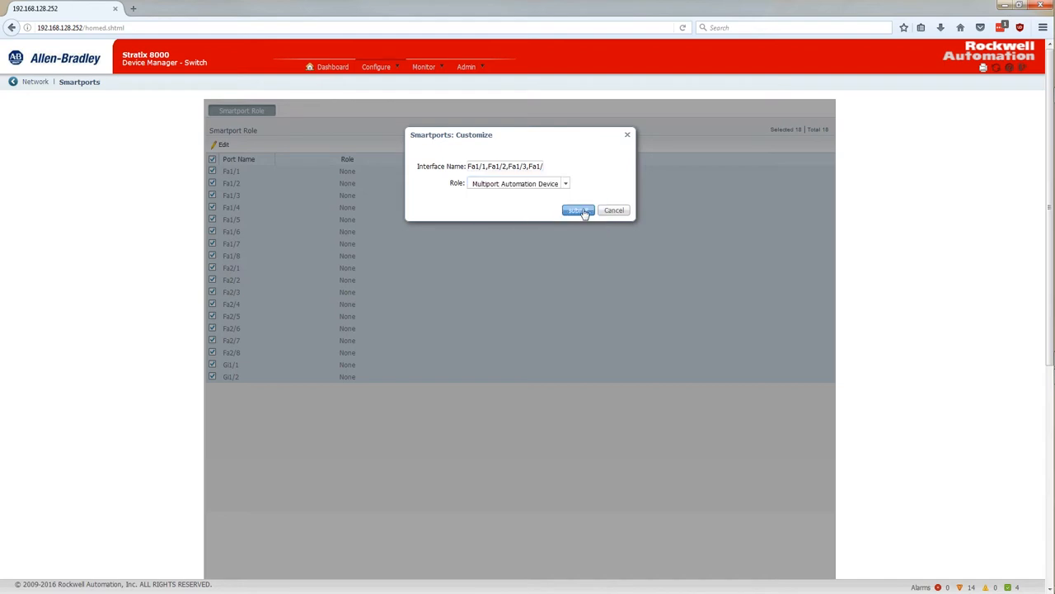
left_click(578, 212)
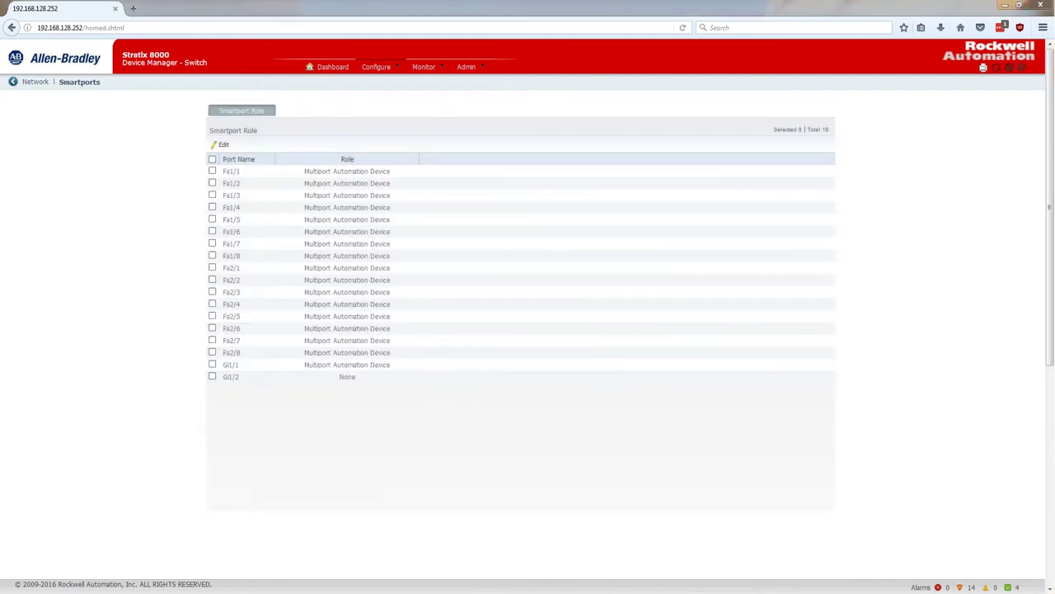
mouse_move(153, 391)
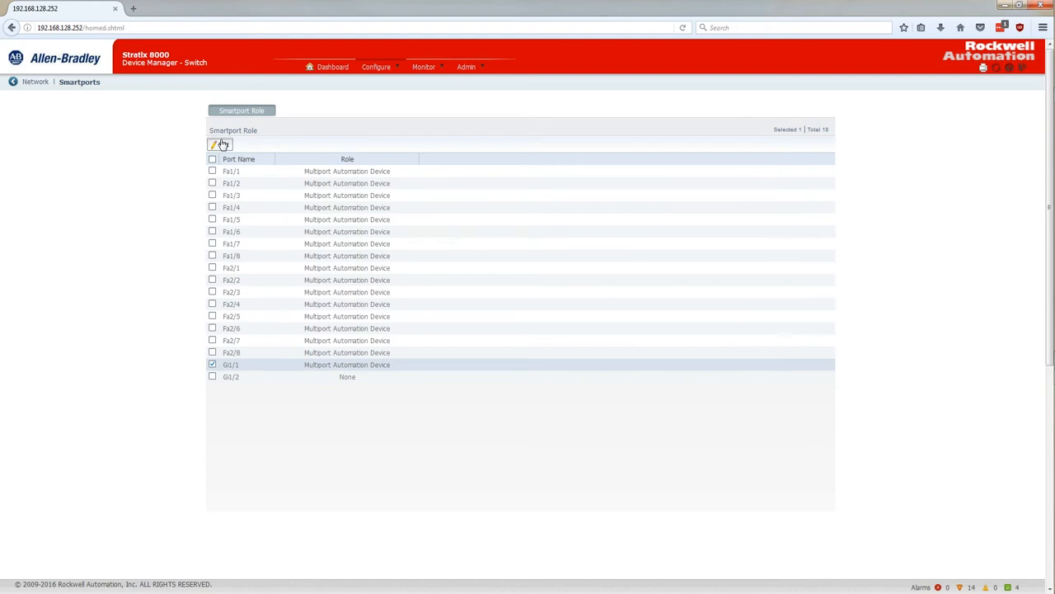
Set Gi1/1's role to Switch for Automation and return to the switch dashboard.
left_click(218, 143)
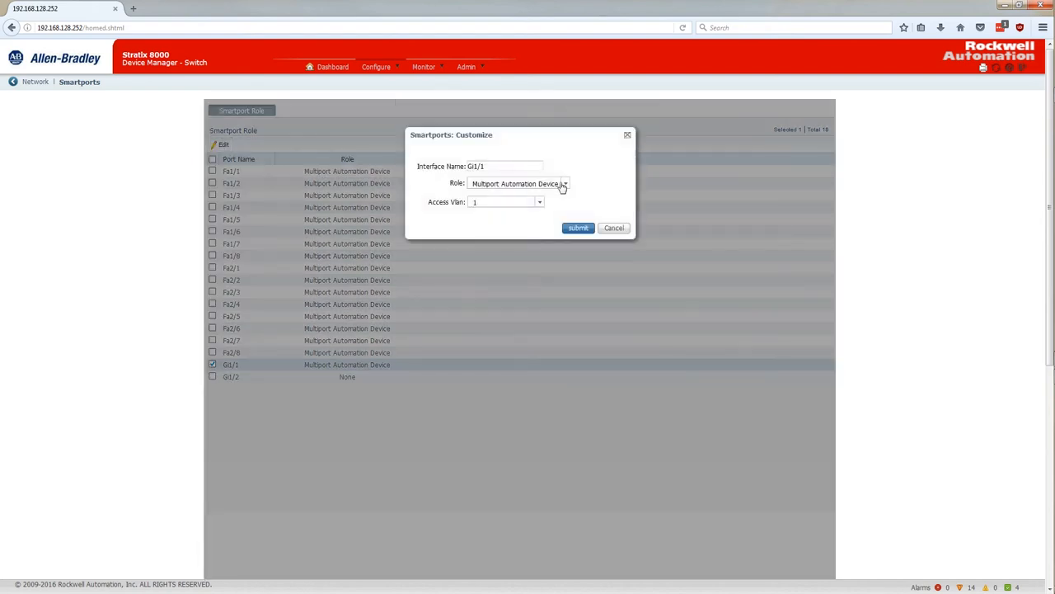
left_click(564, 183)
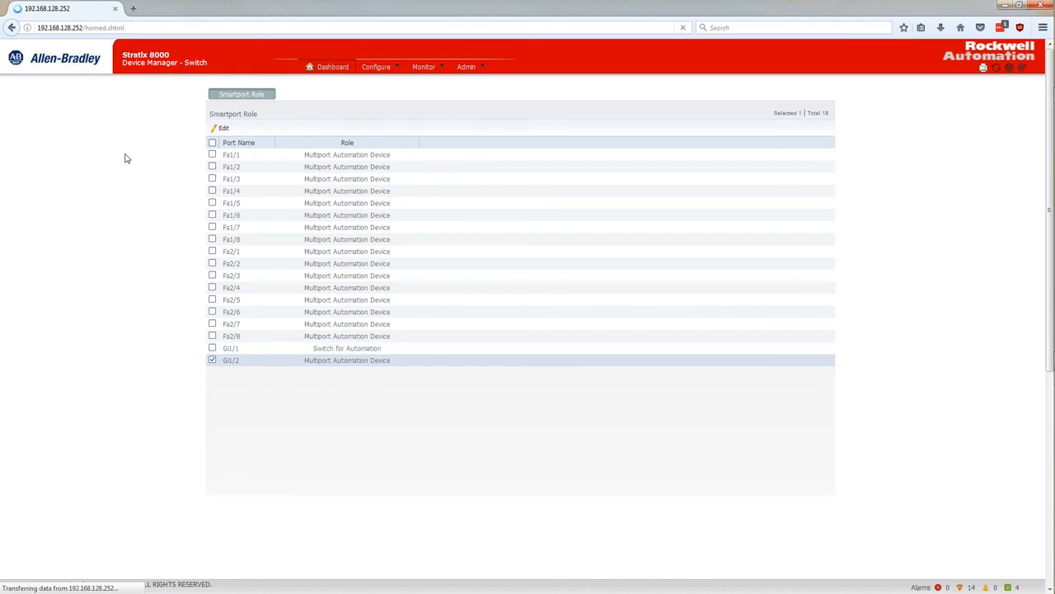
left_click(330, 66)
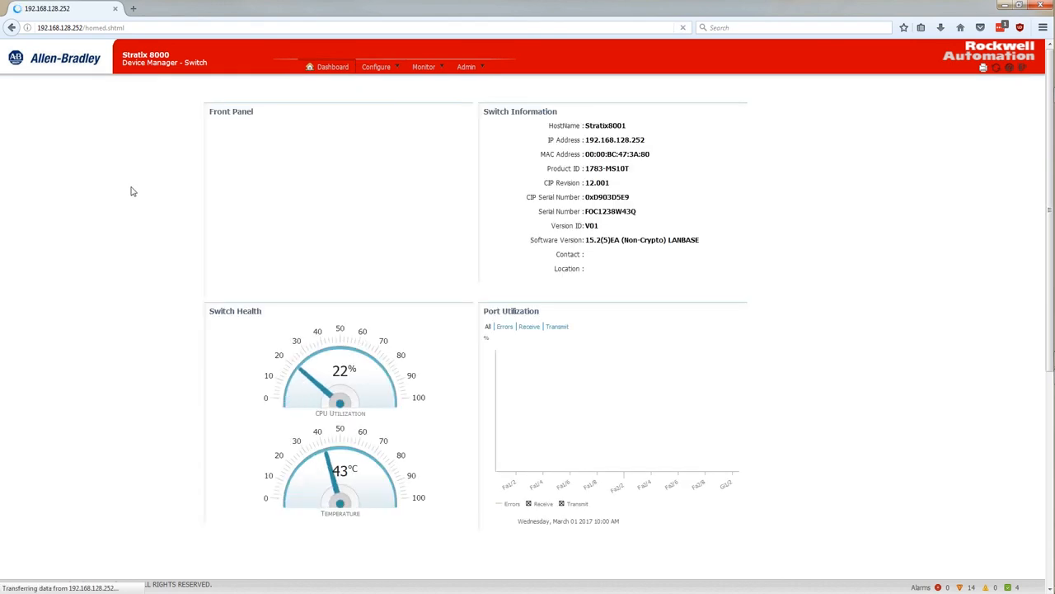